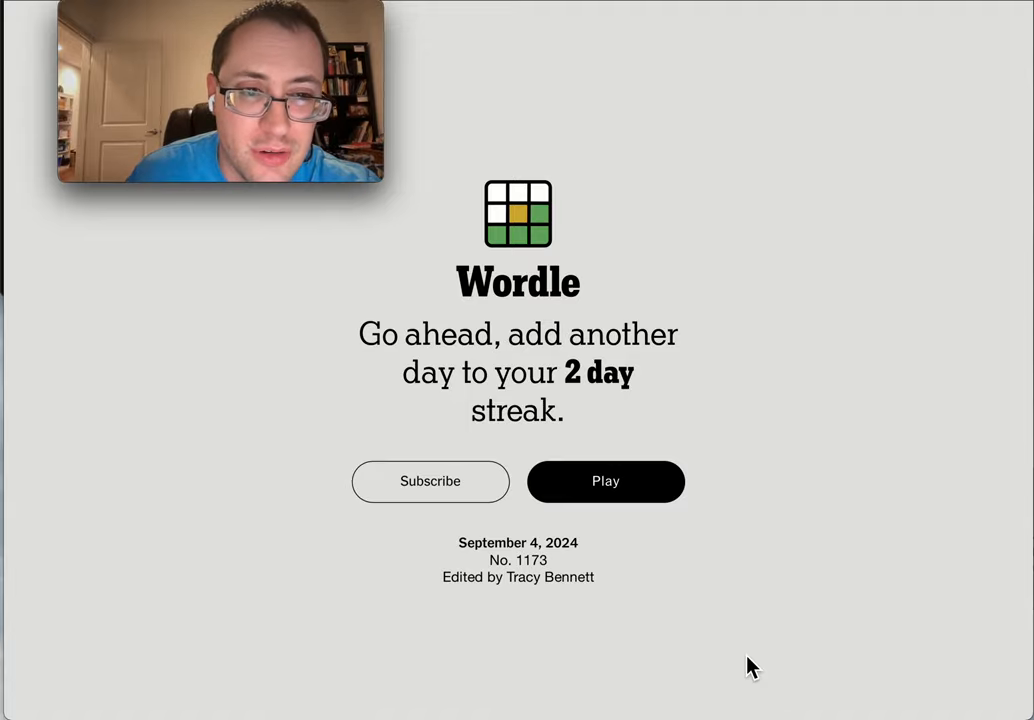
mouse_move(636, 500)
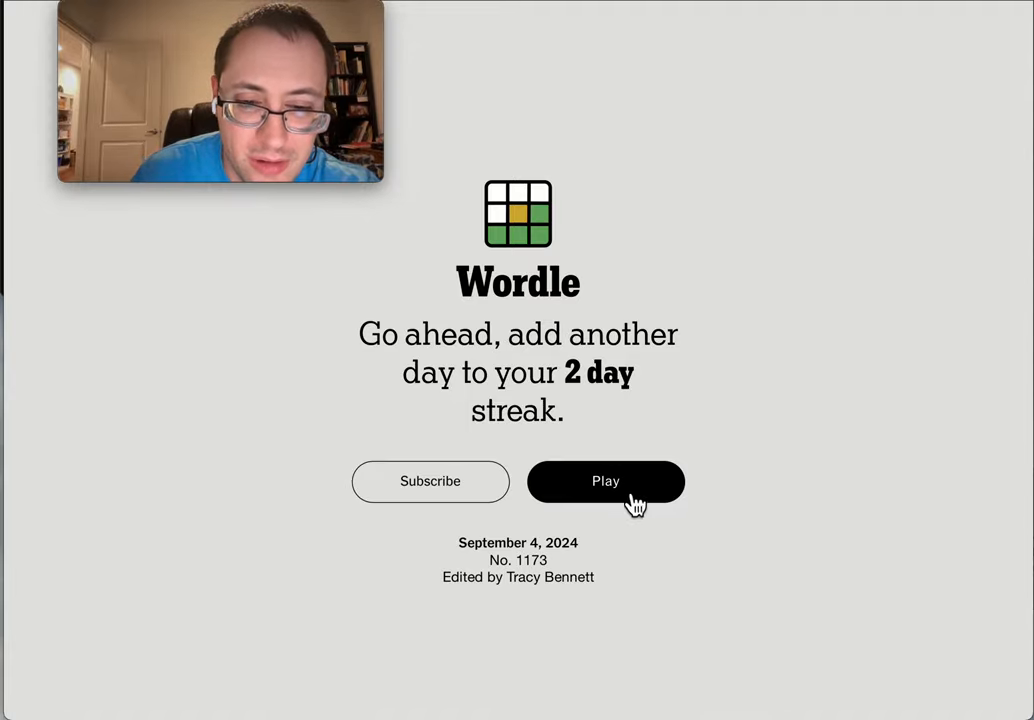
- Start today's Wordle puzzle (No. 1173) from the welcome screen
click(606, 480)
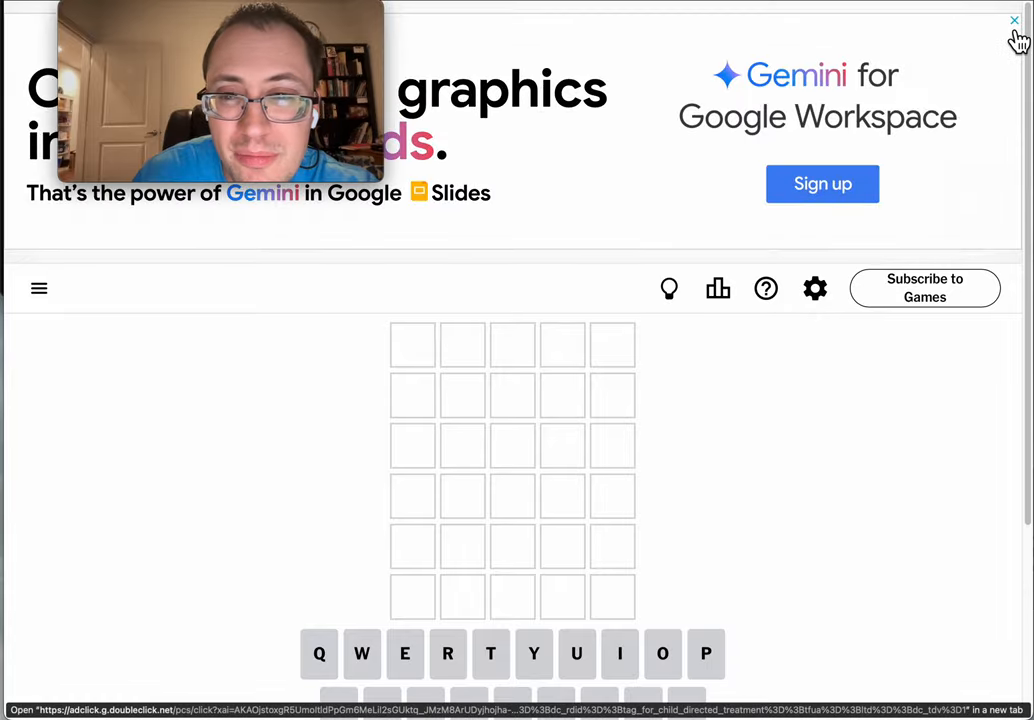
- Dismiss the ad and submit the first guesses EARLY and COWER
click(1014, 20)
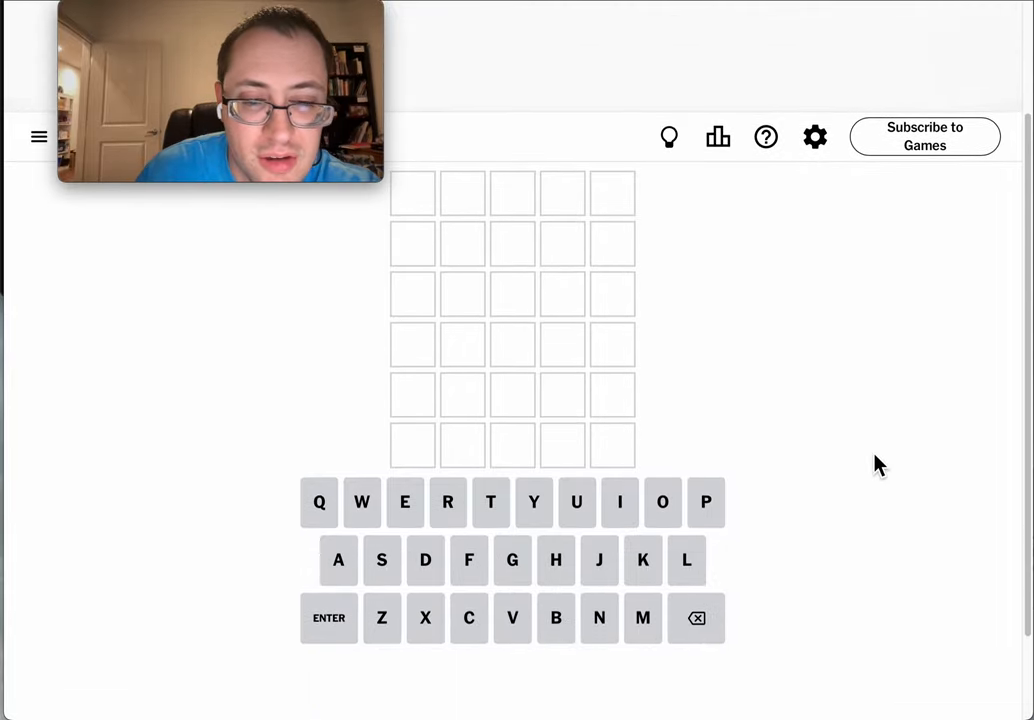
text(EARLY)
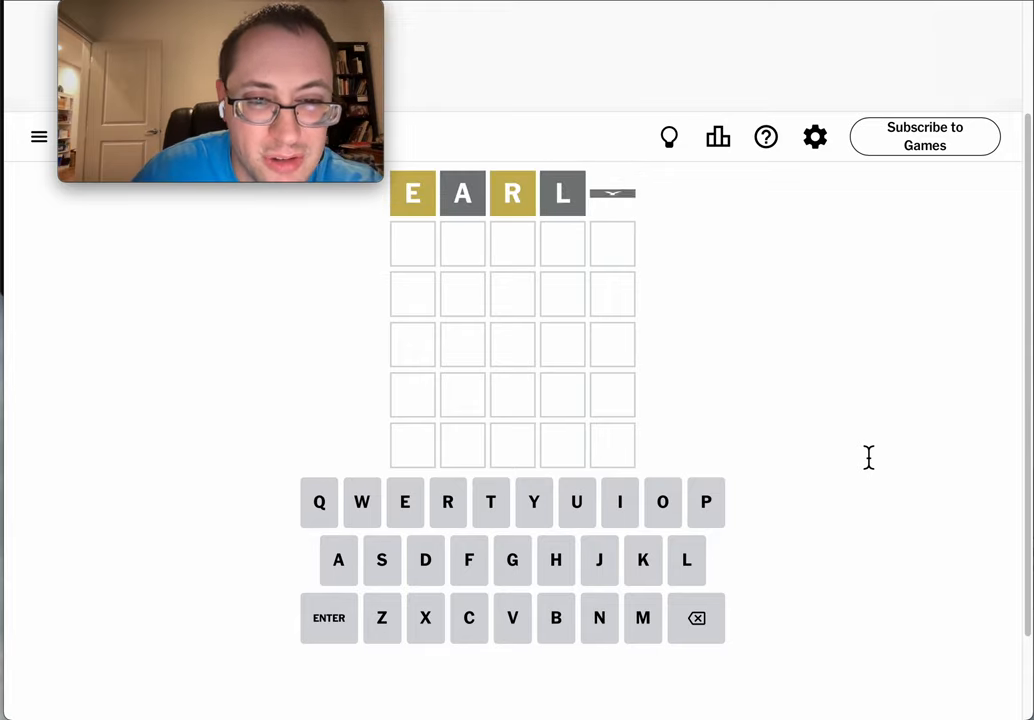
text(Y)
click(512, 244)
text(COWE)
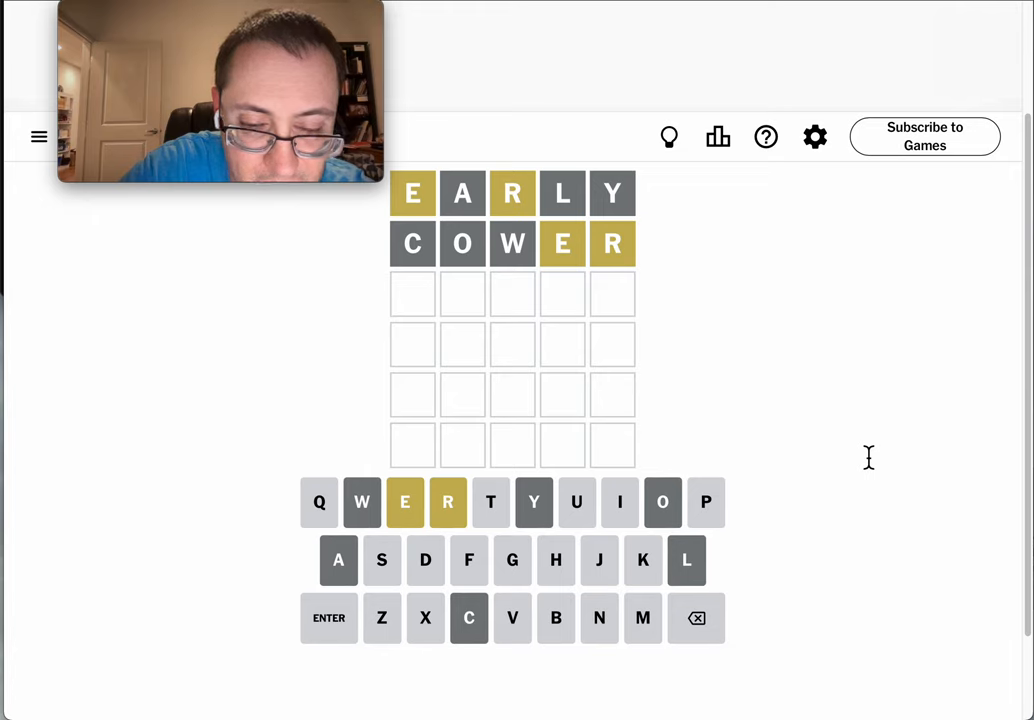
- Submit the remaining guesses ending with STERN, then close the Congratulations statistics panel
text(RE)
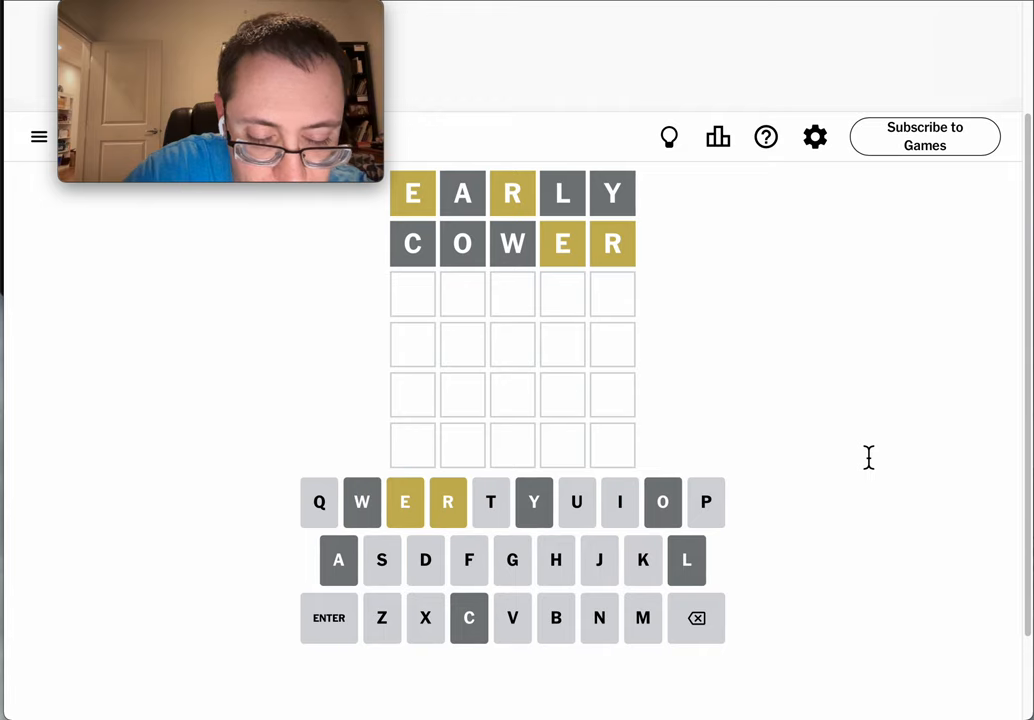
text(E)
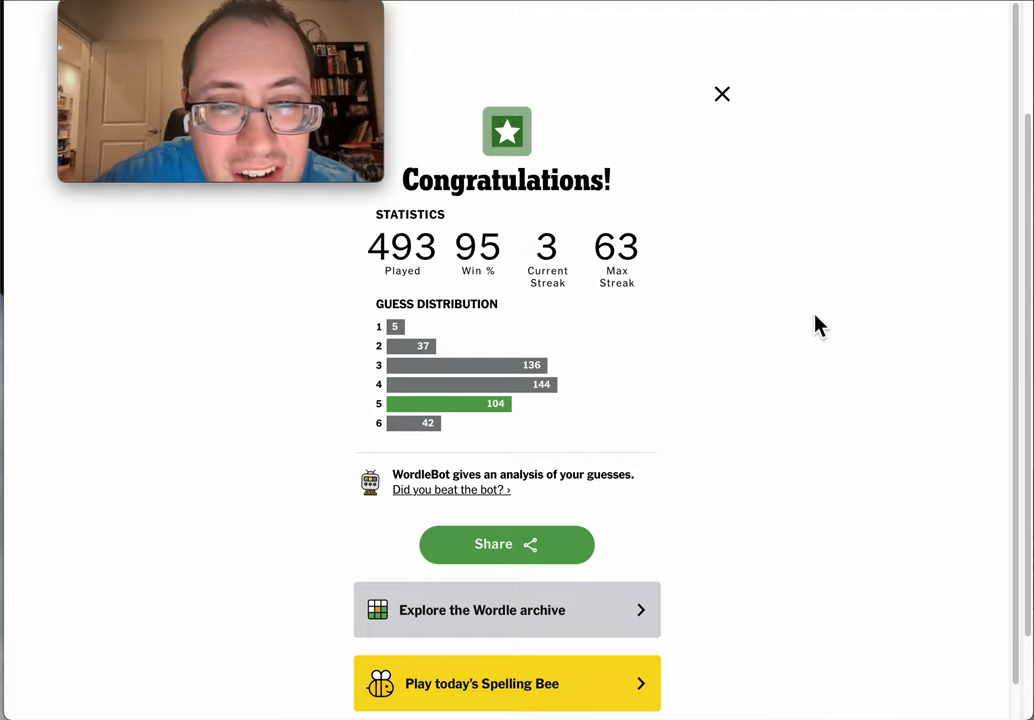
click(722, 94)
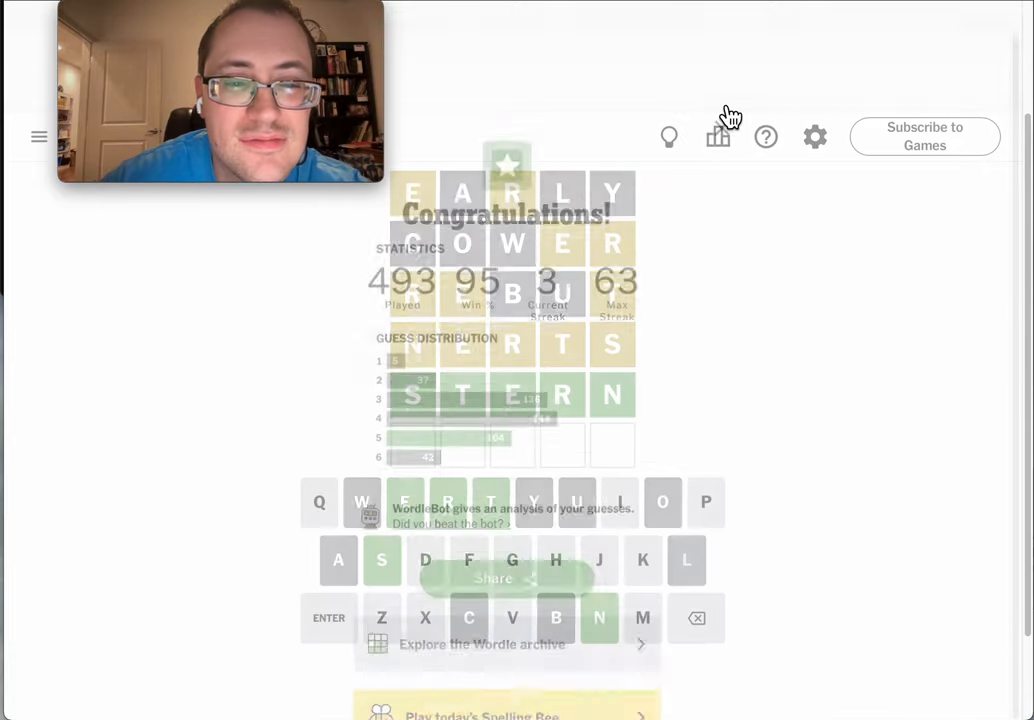